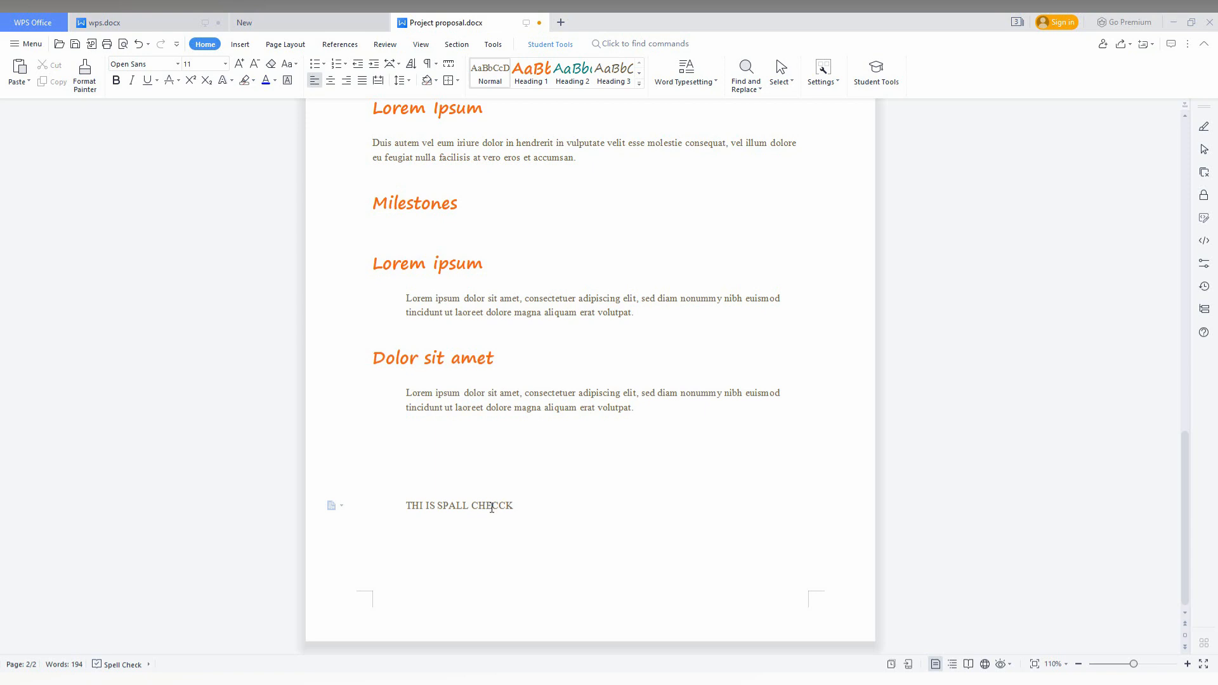
- Scroll through the proposal to its misspelled last line and show the Review ribbon
scroll(up, 3)
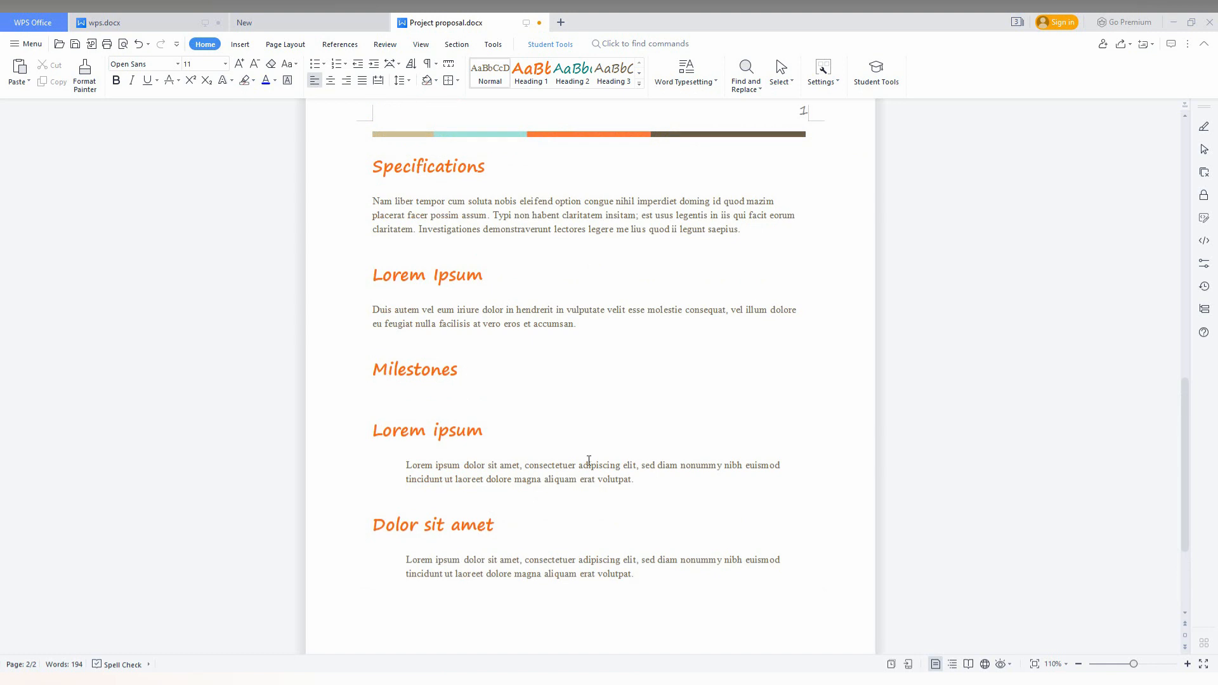
scroll(down, 3)
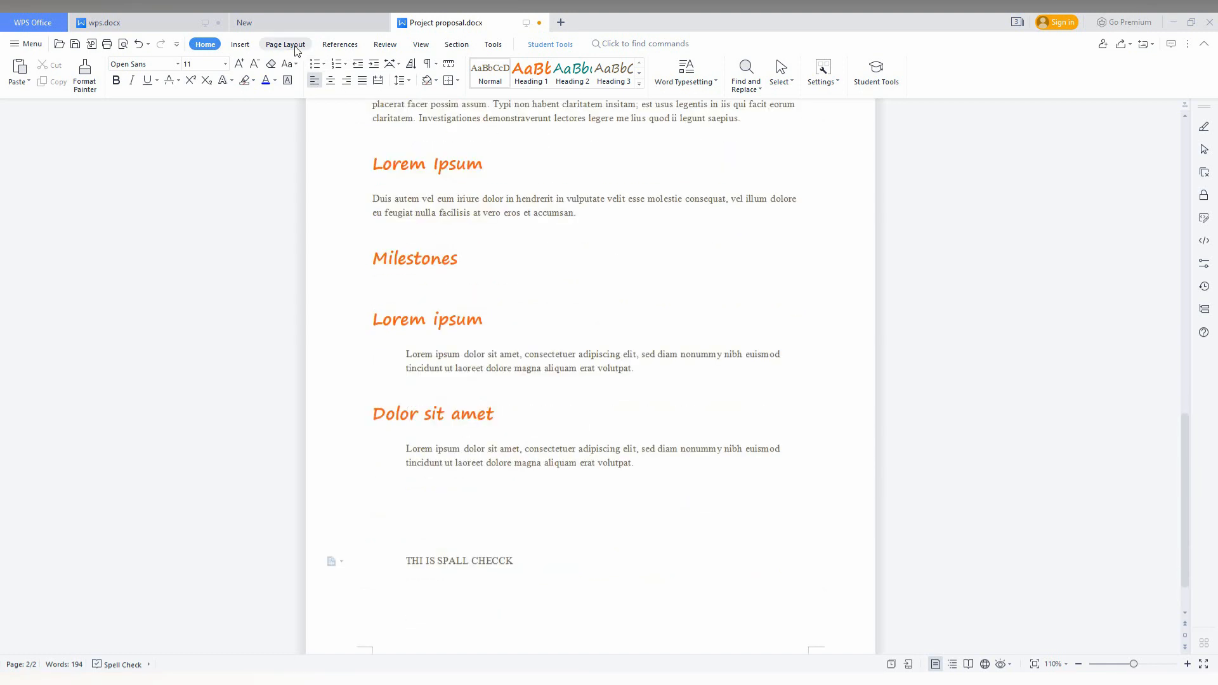
click(384, 43)
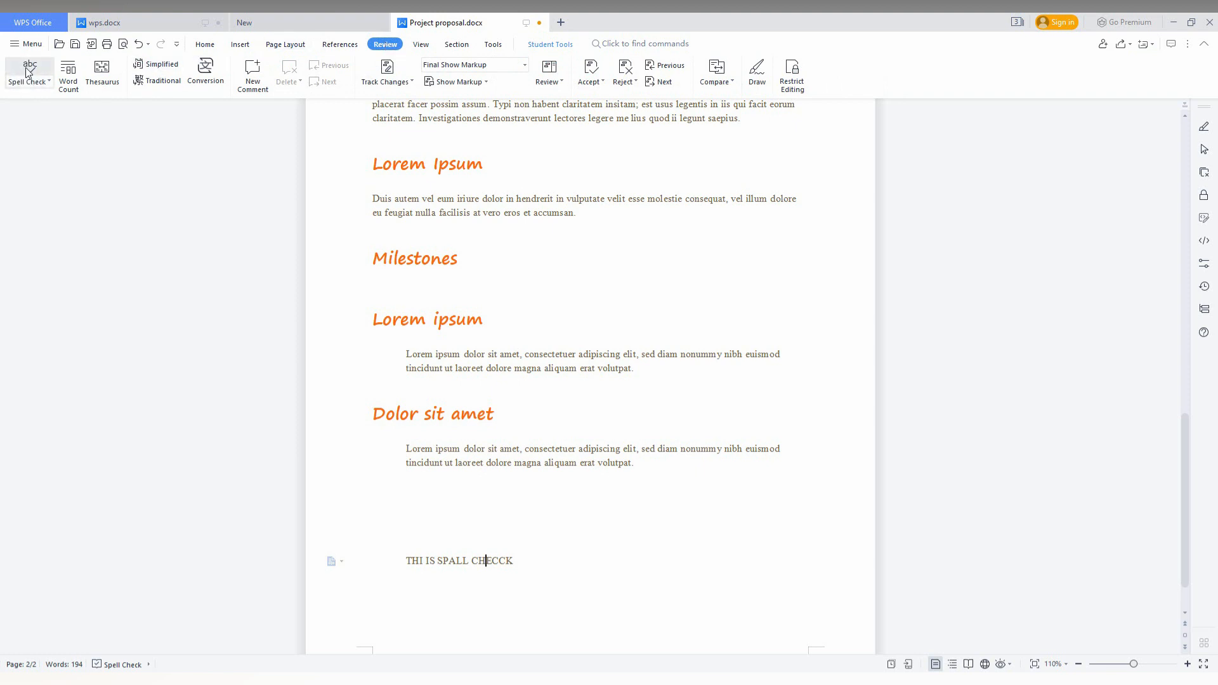
- Open Spell Check > Options to view settings like check-as-you-type and ignore uppercase
click(28, 74)
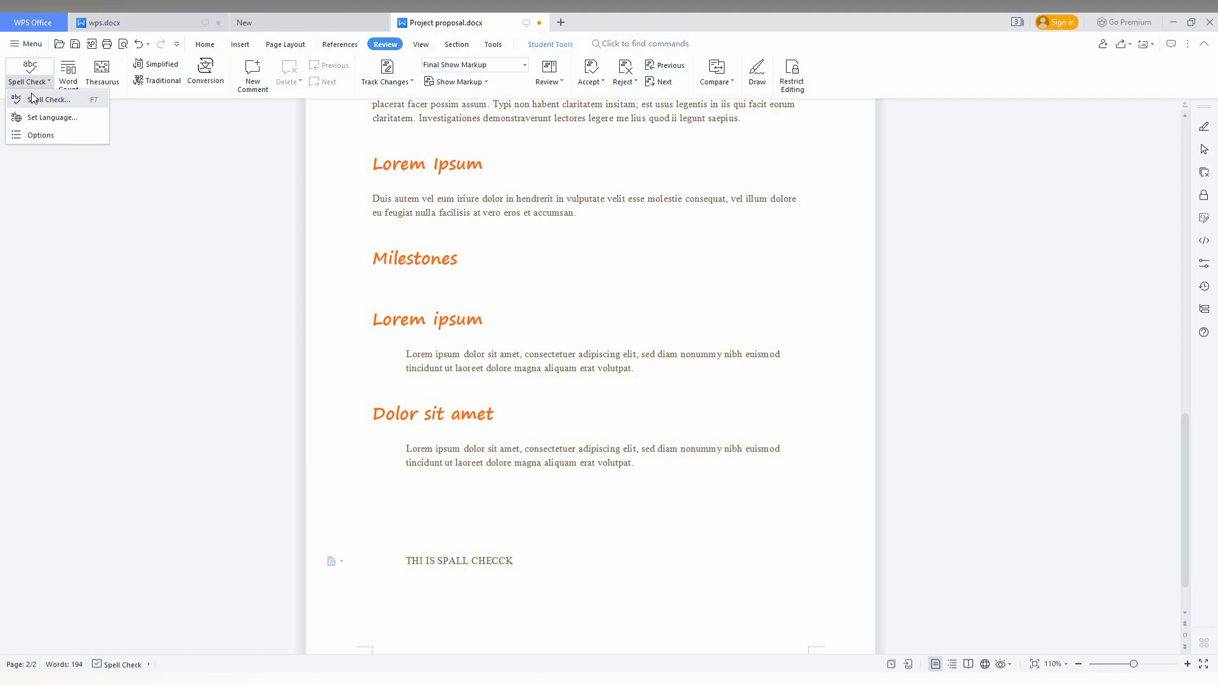
mouse_move(52, 116)
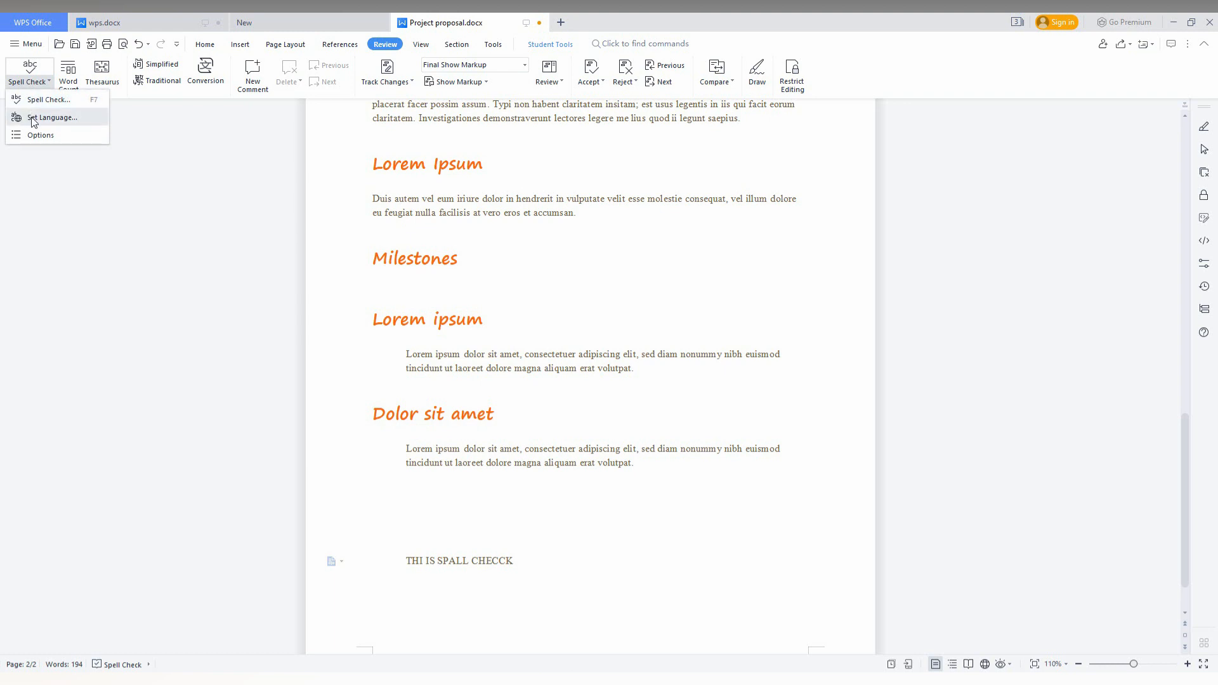
click(40, 134)
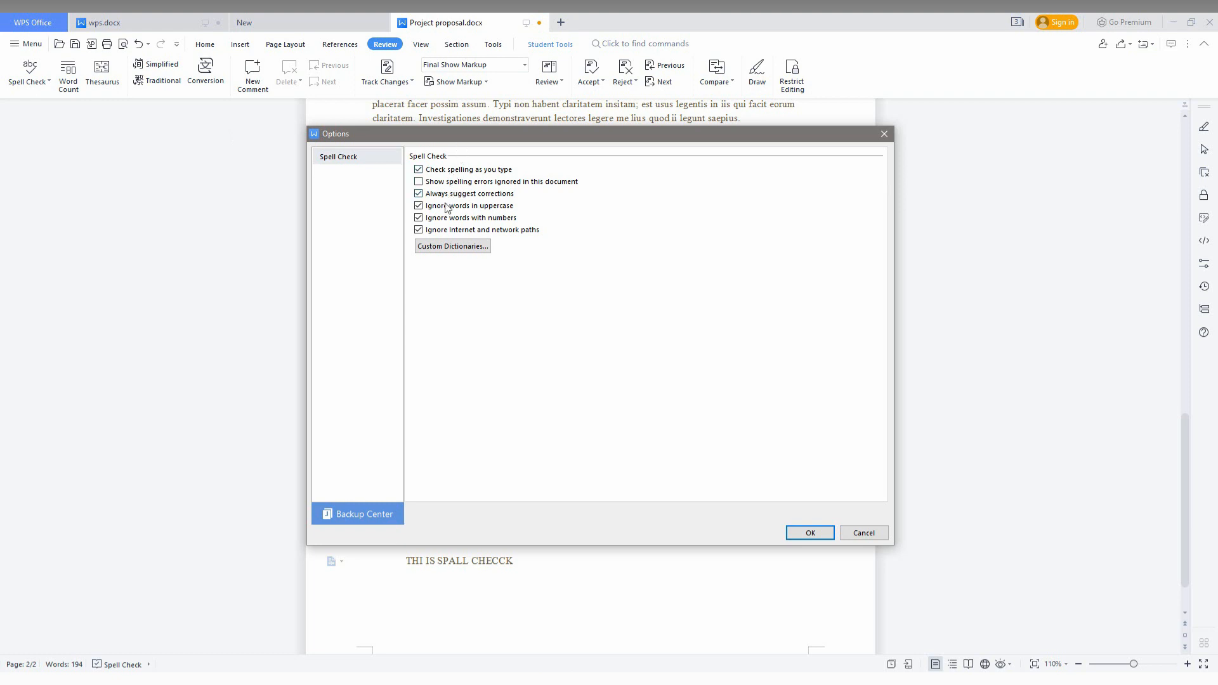
mouse_move(552, 242)
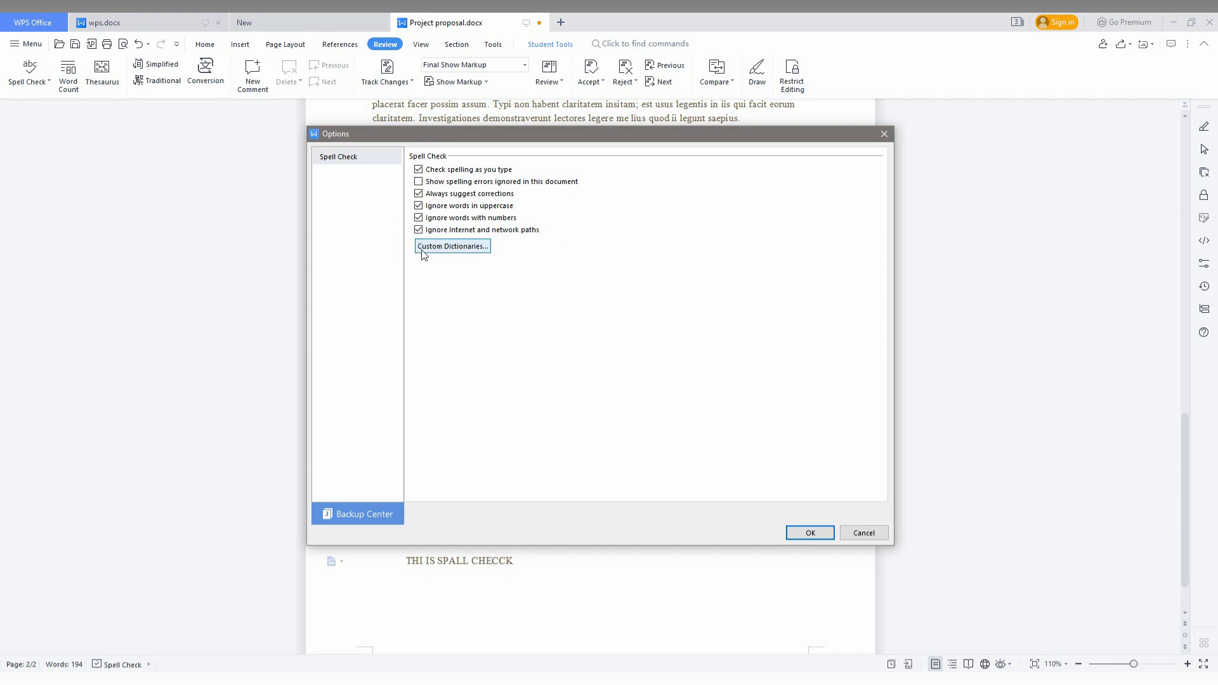
mouse_move(1086, 509)
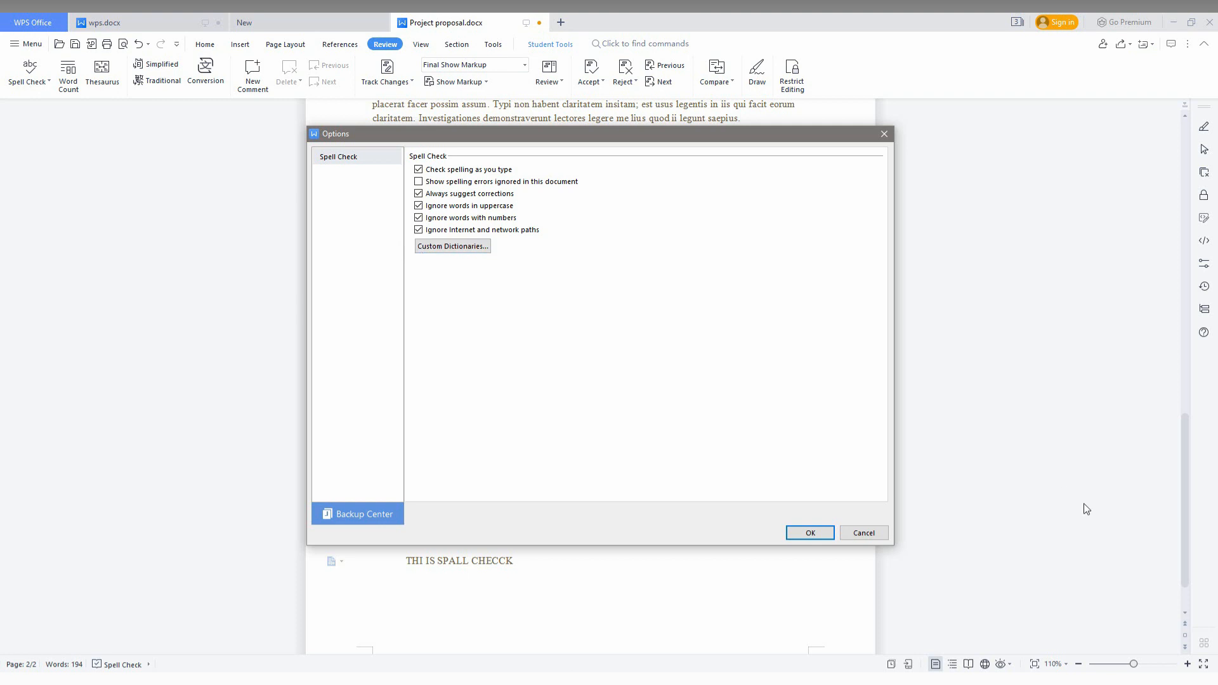
- Dismiss the options, browse Set Spell Check Language keeping English (United States), and close it
click(28, 73)
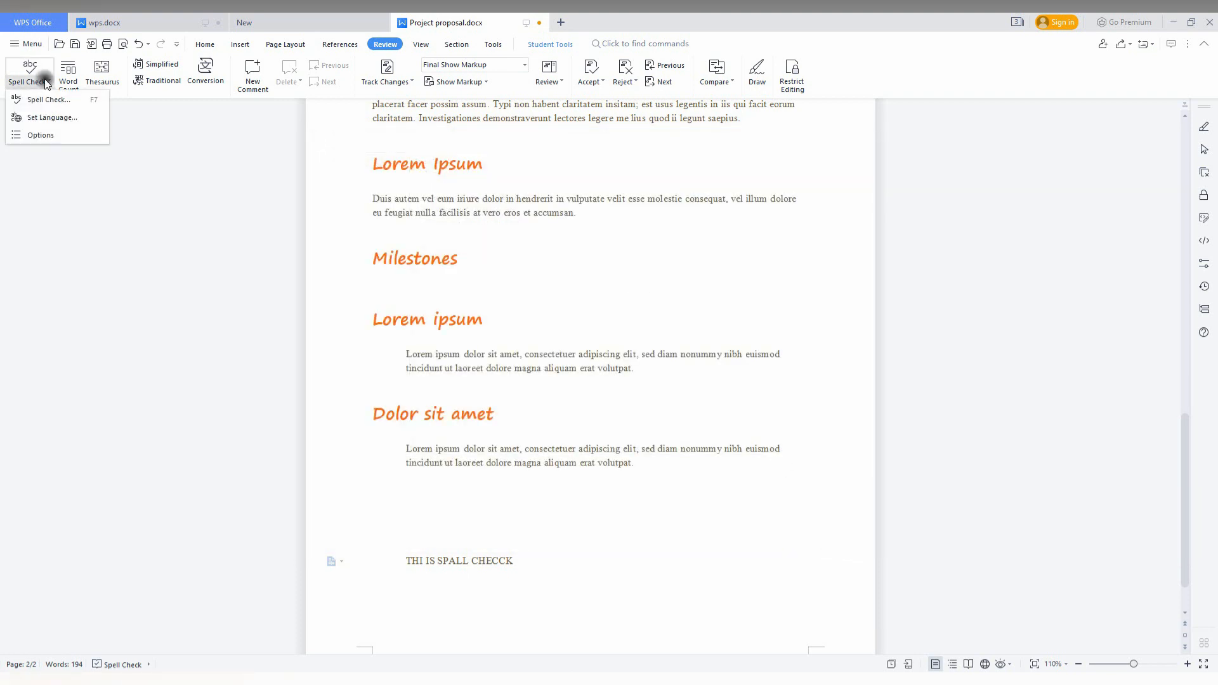
click(52, 117)
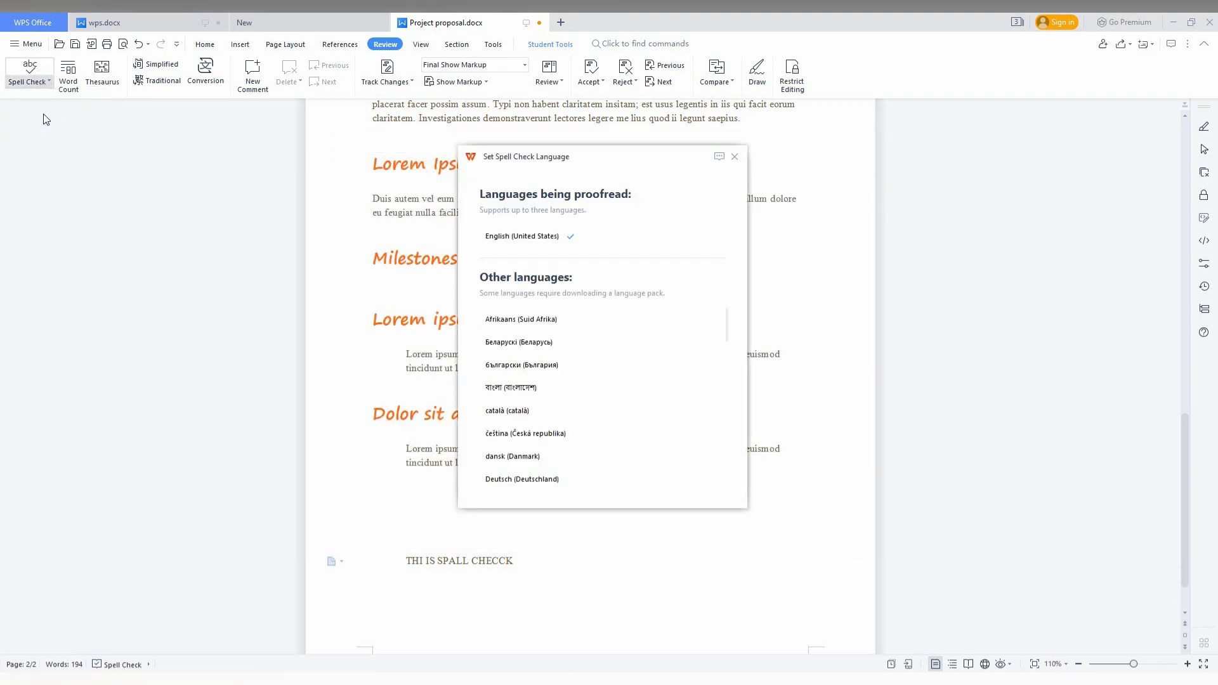
scroll(down, 3)
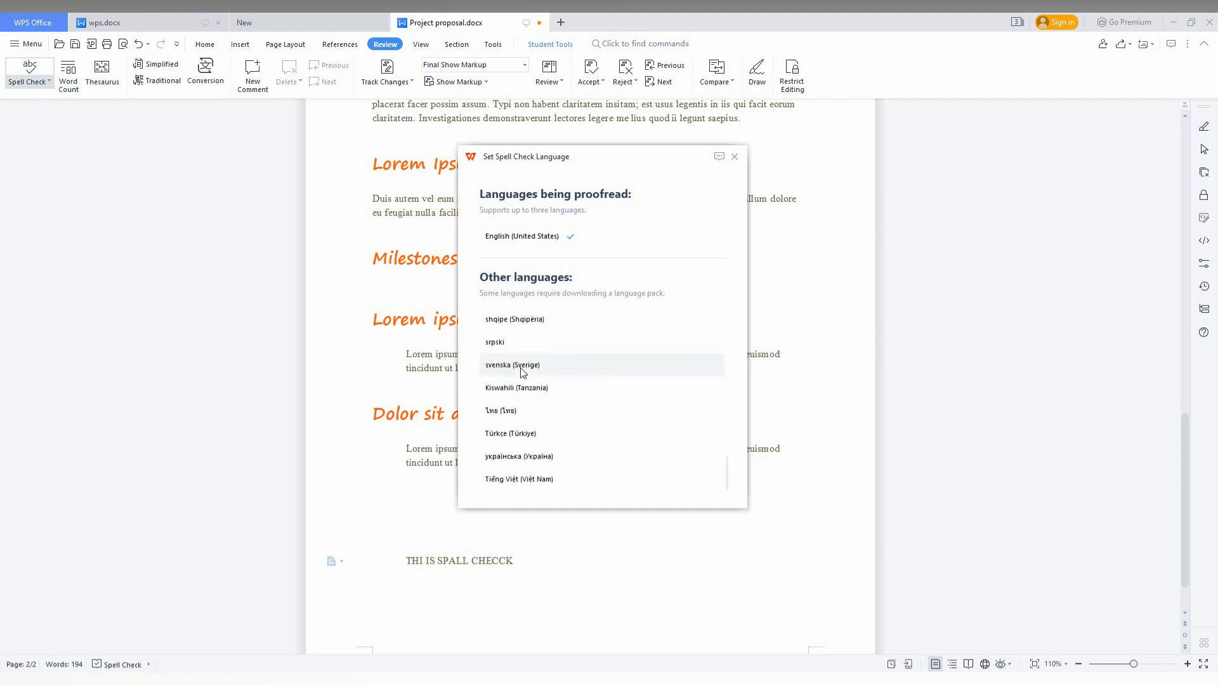
mouse_move(659, 350)
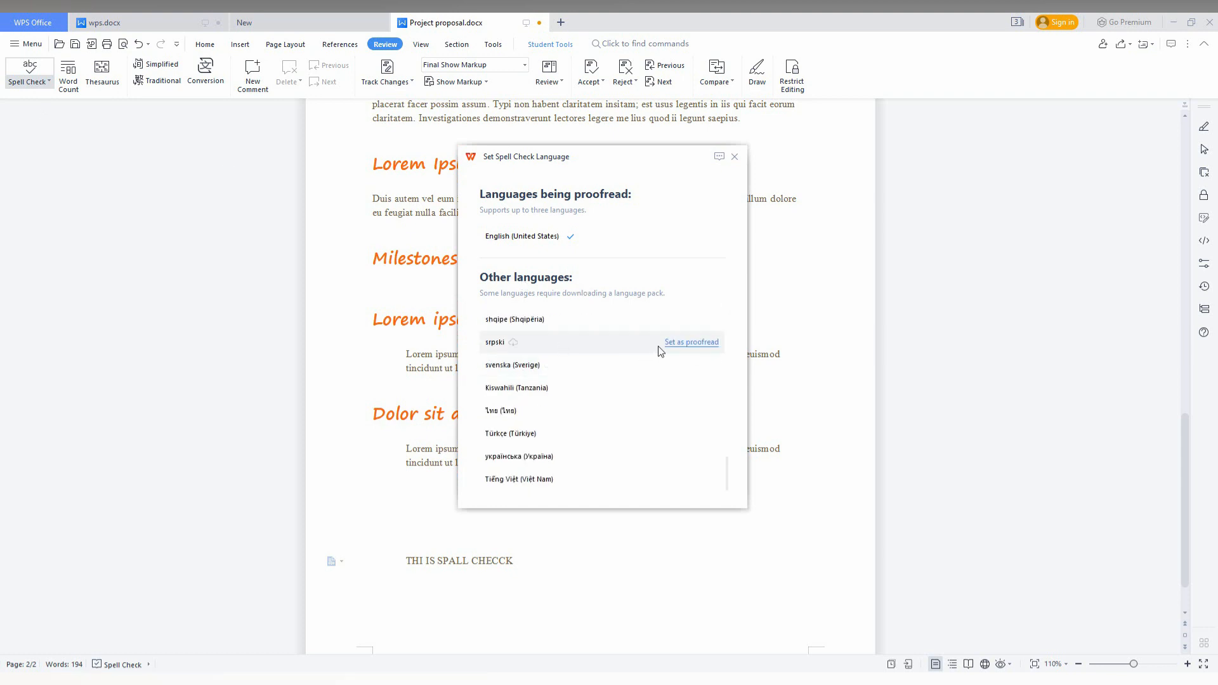
scroll(up, 3)
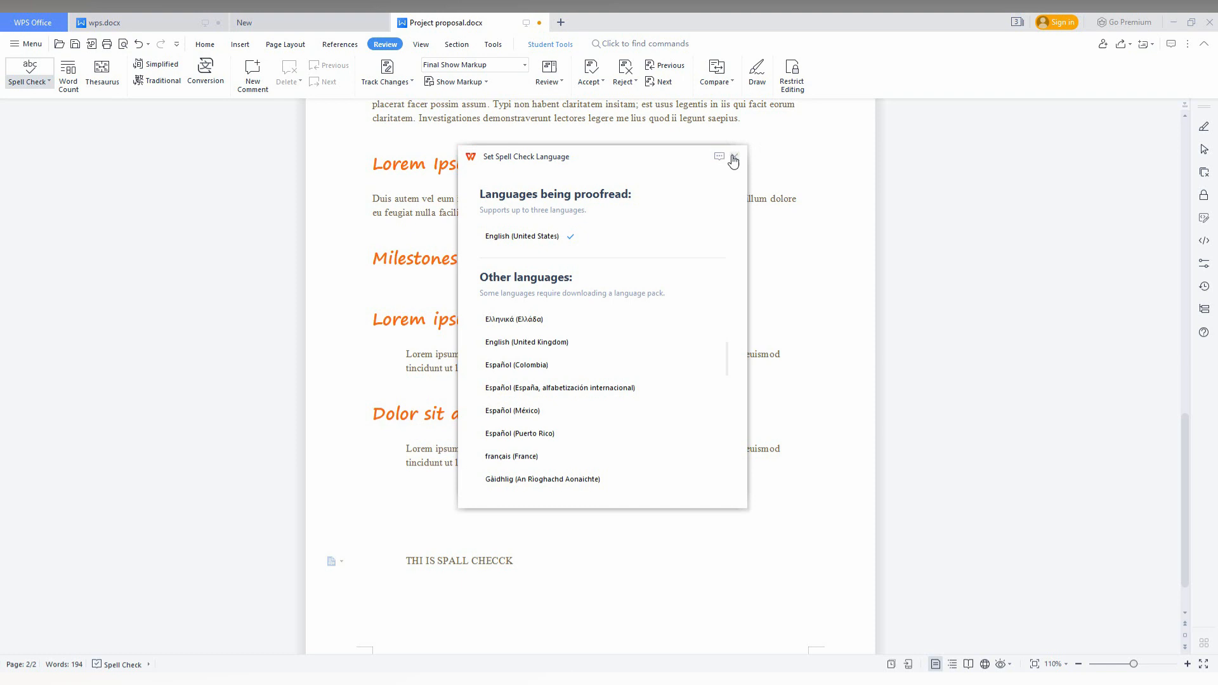
click(732, 157)
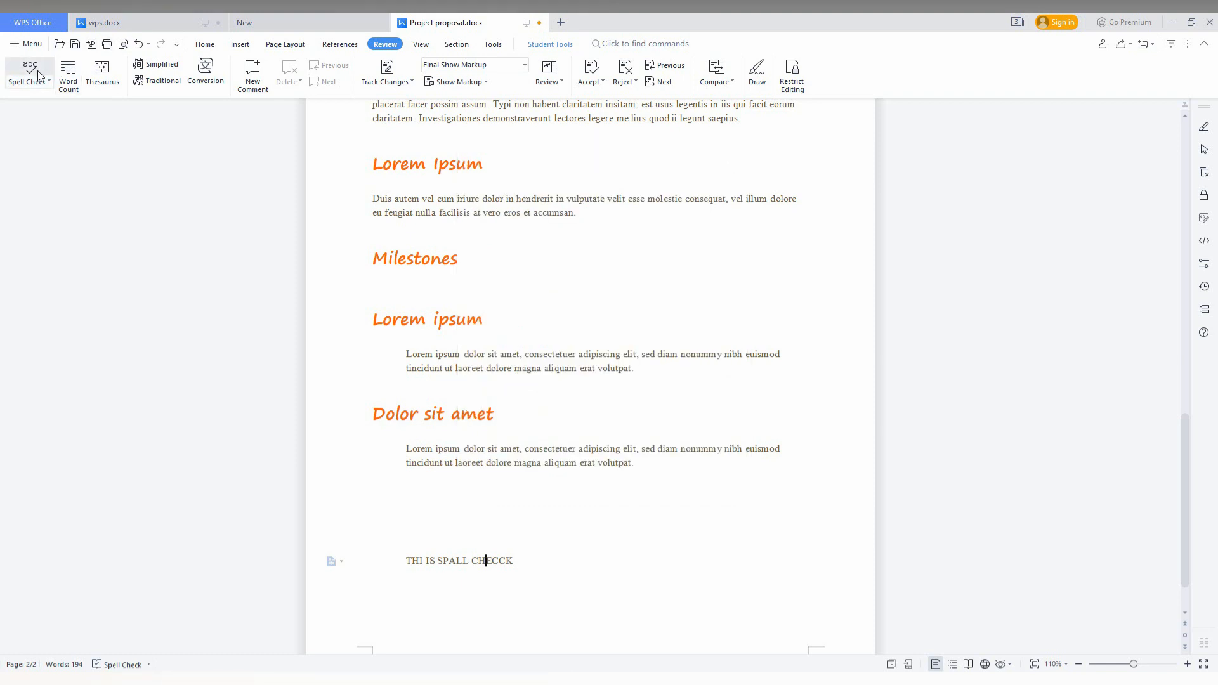
- Run Spell Check on the proposal, which reports no issues, and reopen its dropdown
click(29, 71)
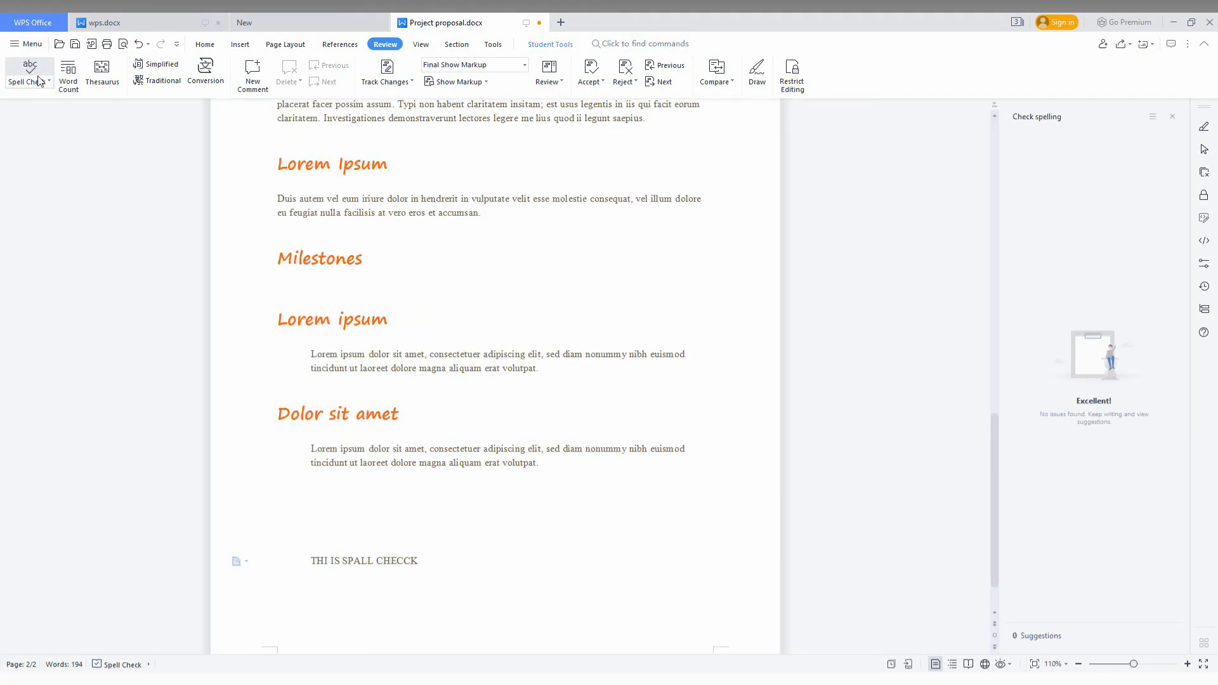
click(29, 73)
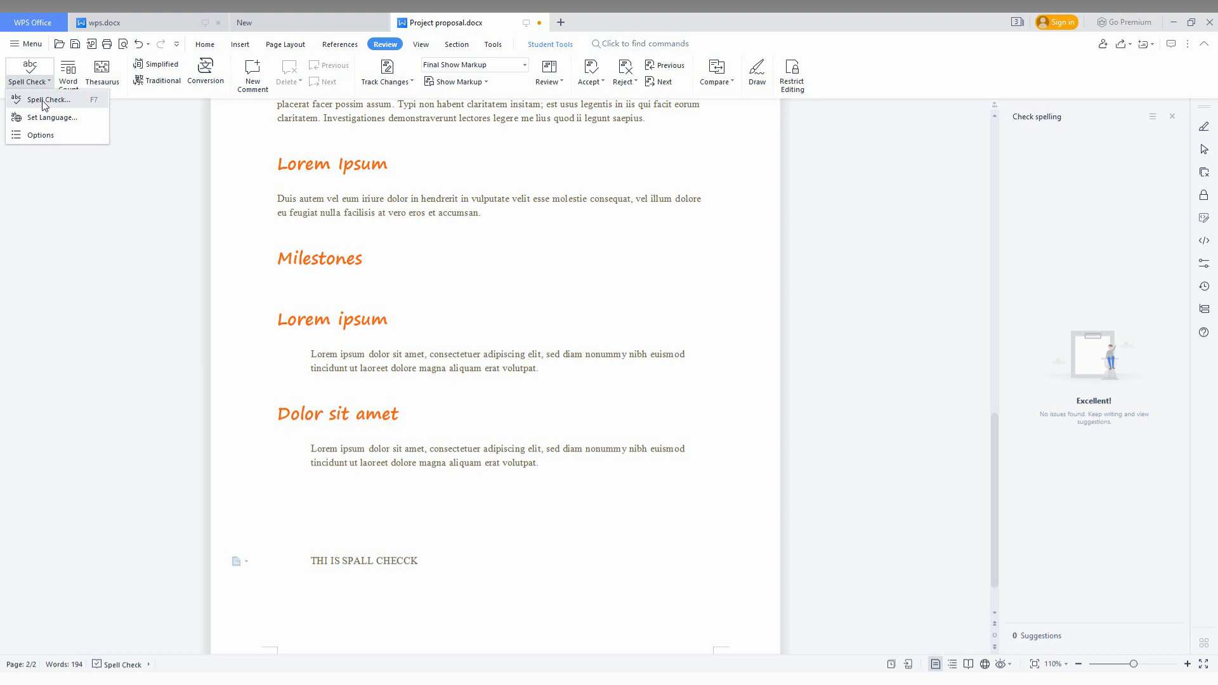
mouse_move(1056, 162)
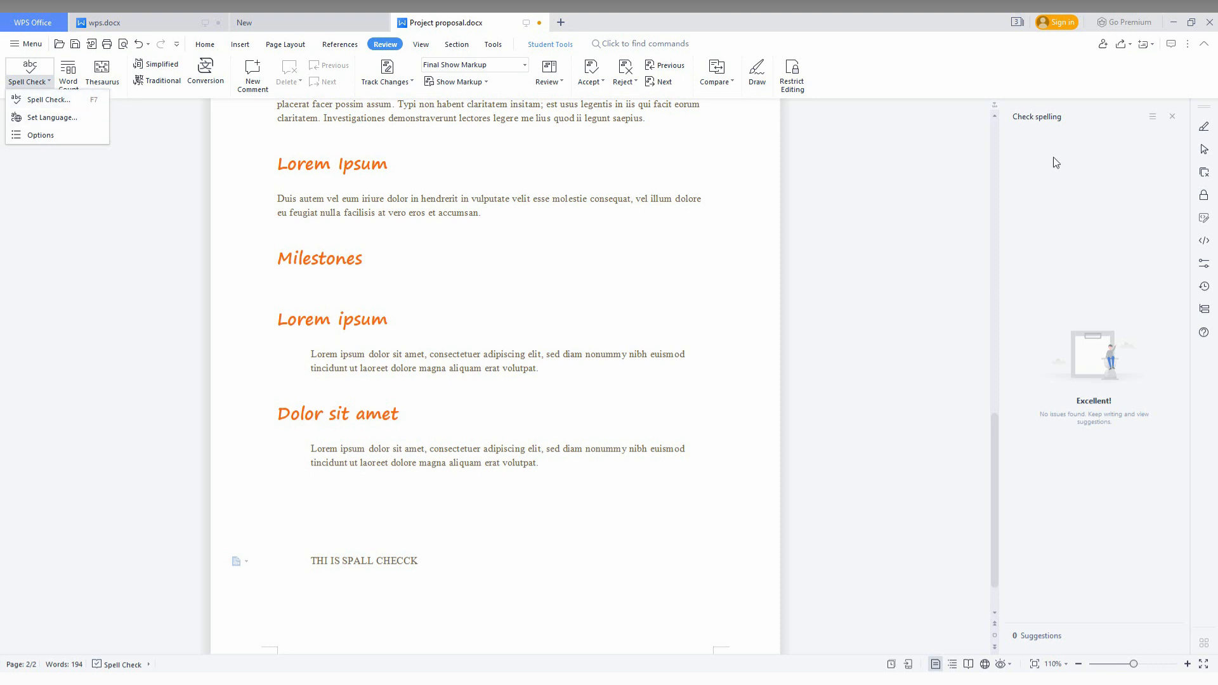
mouse_move(490, 420)
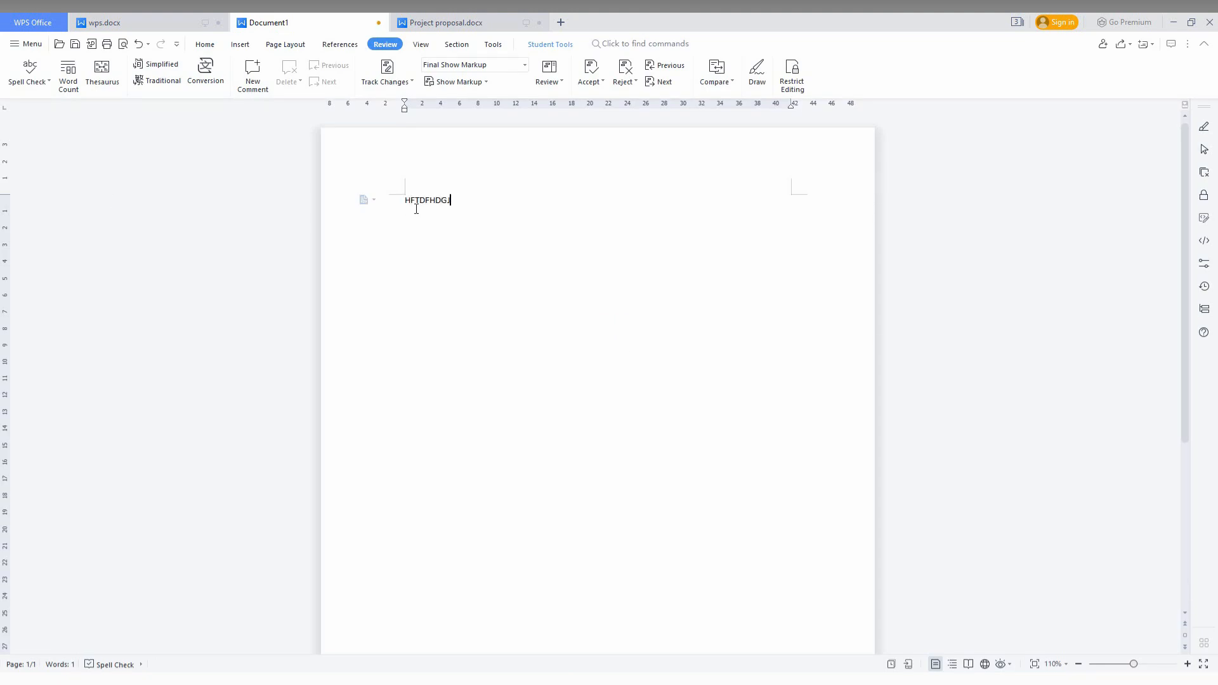
- Enter 'FYHGFKHJG THE', spell-check it with no issues, then switch to wps.docx
text(FYHGFKHJG TH)
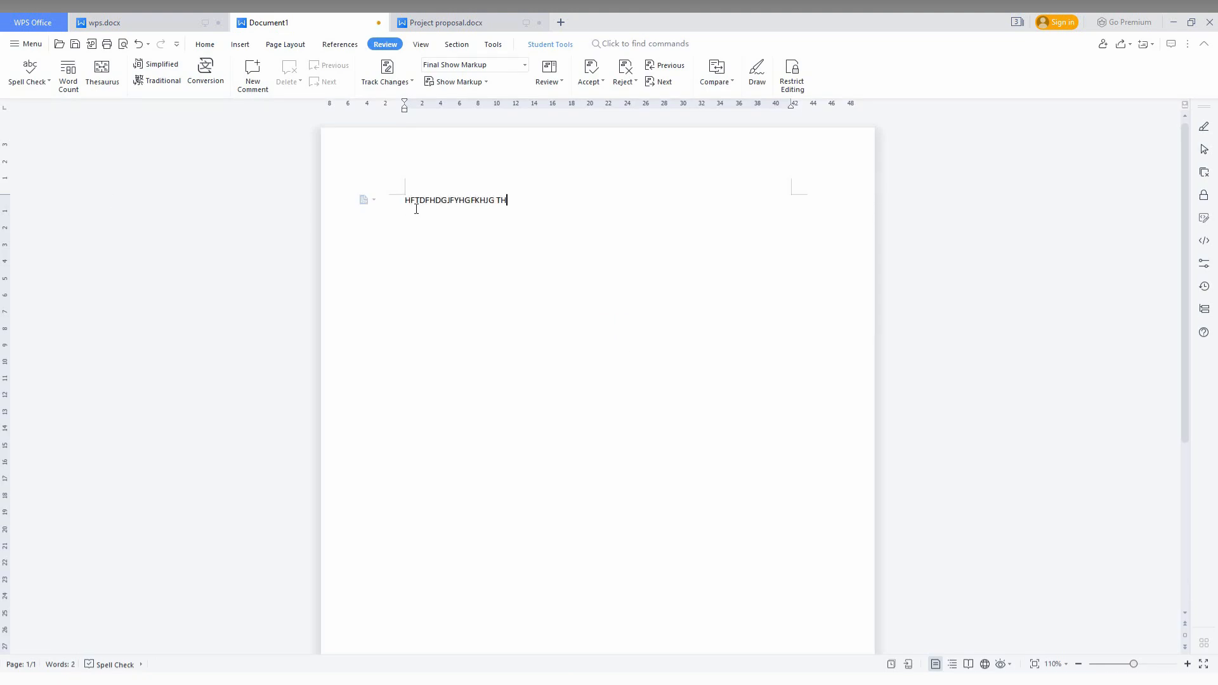
text(E)
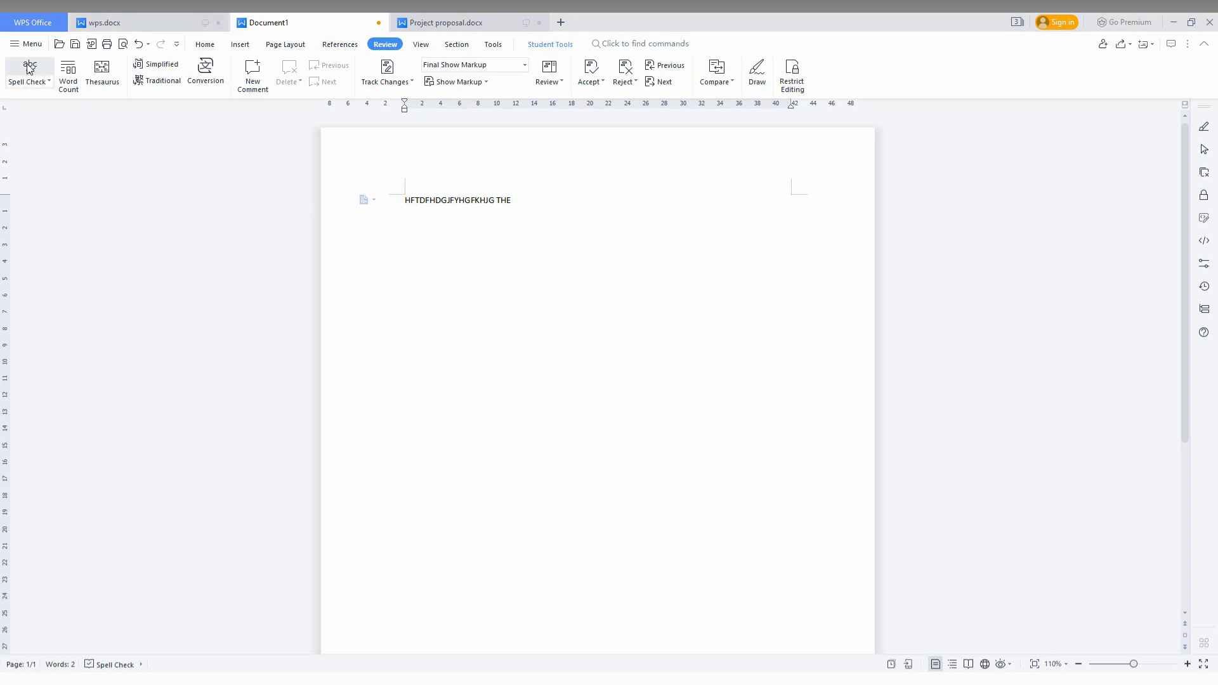
click(28, 70)
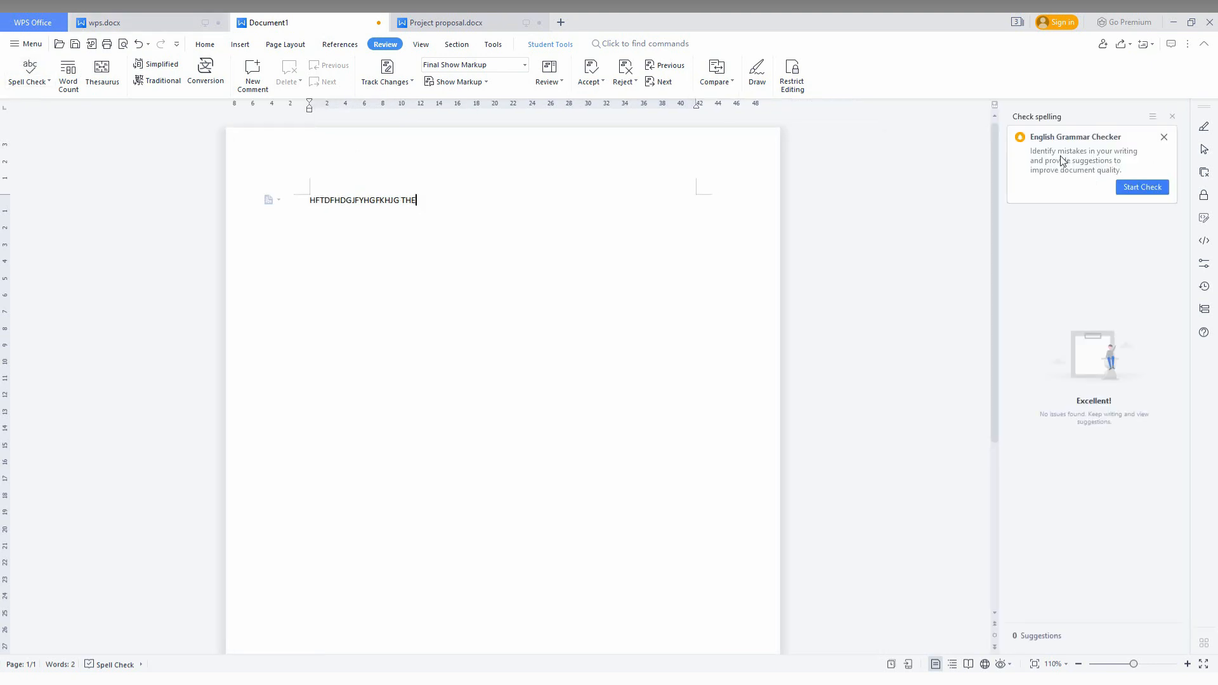
click(102, 22)
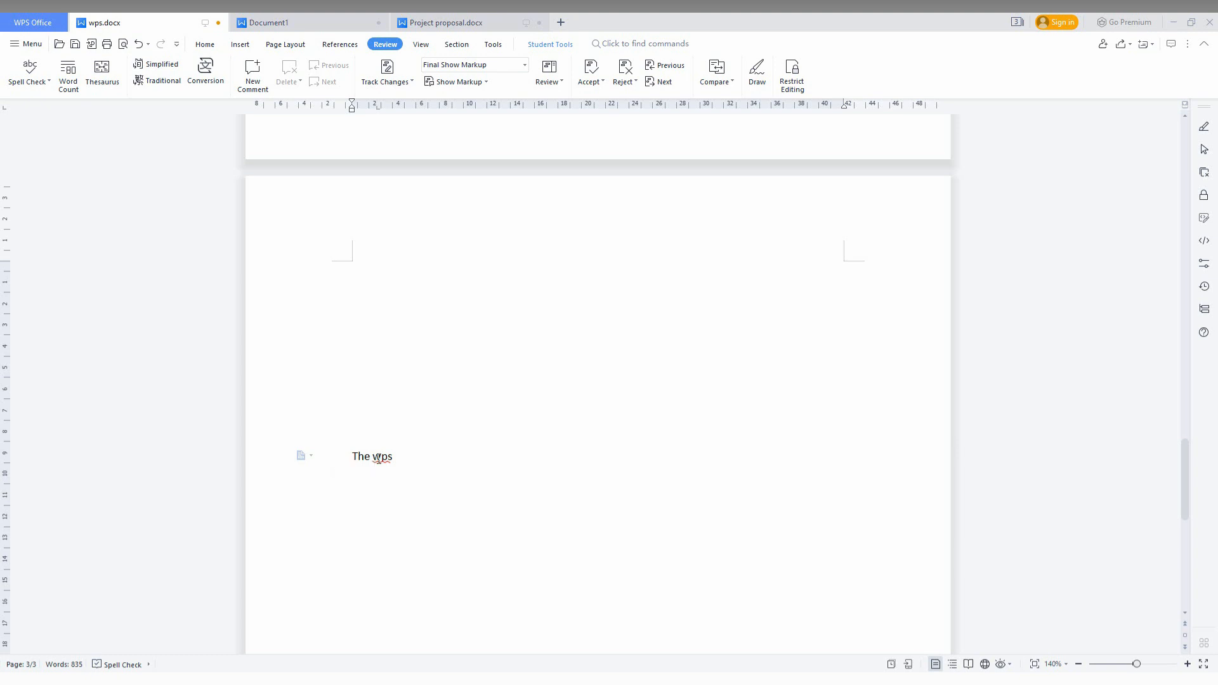
- From the flagged word 'wps', view the suggestion list showing 44 wps entries
right_click(380, 456)
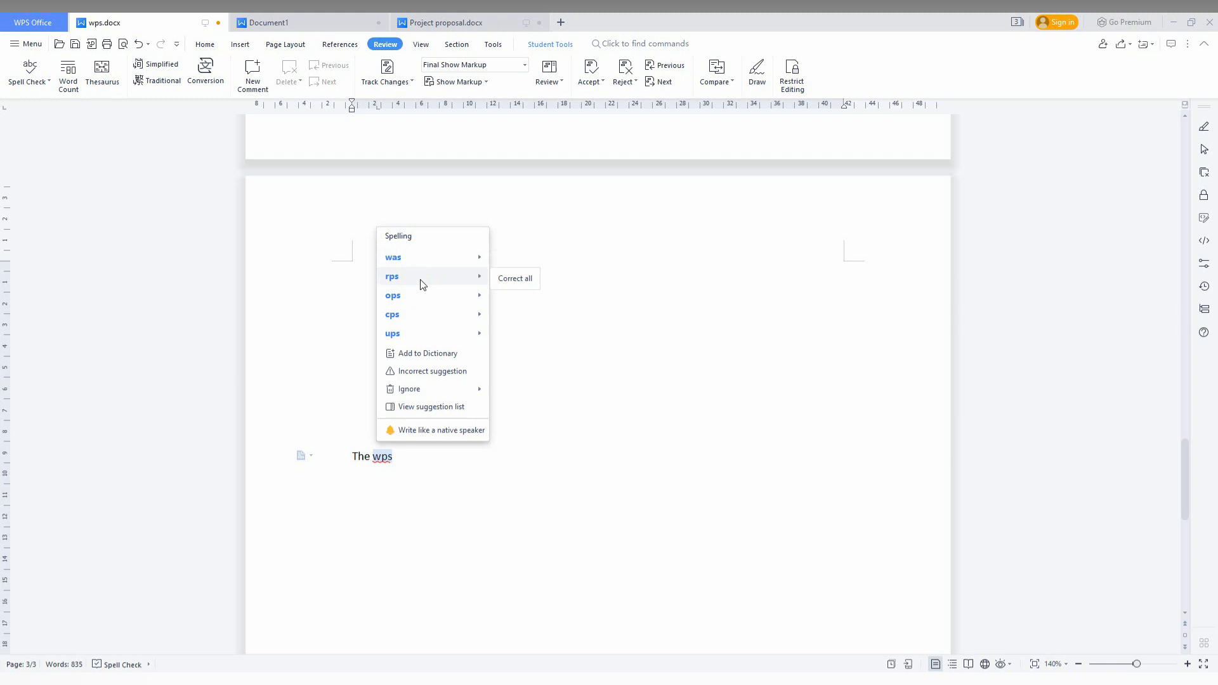
mouse_move(514, 278)
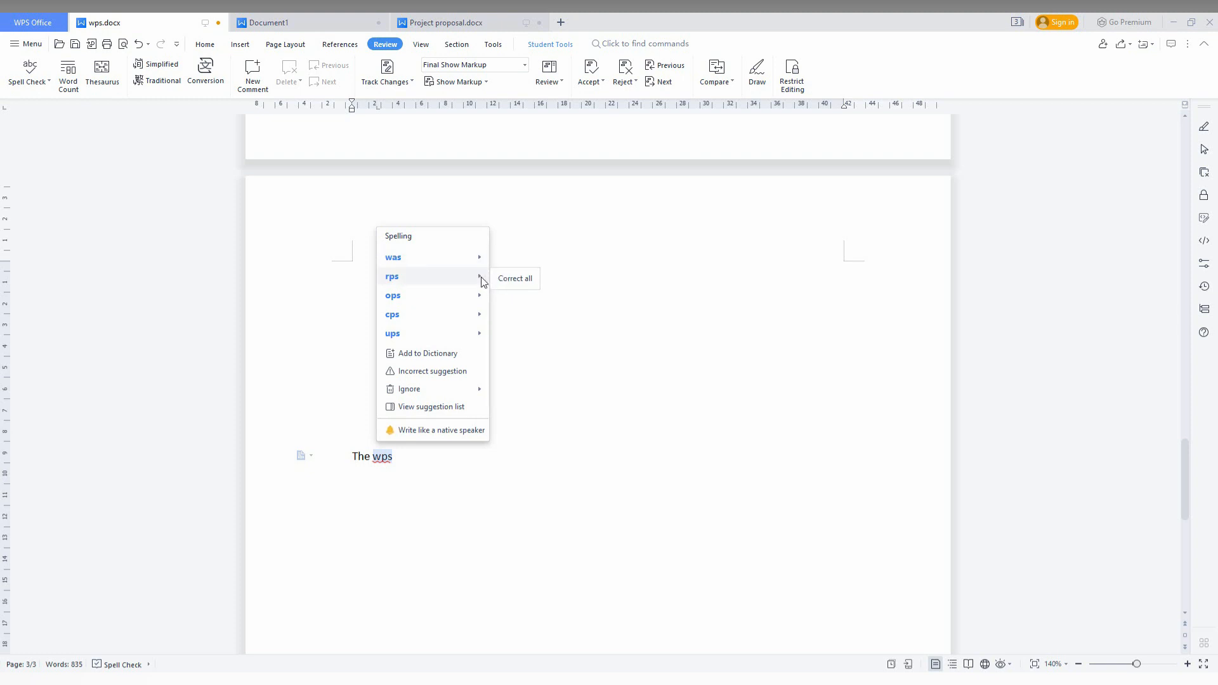
mouse_move(428, 357)
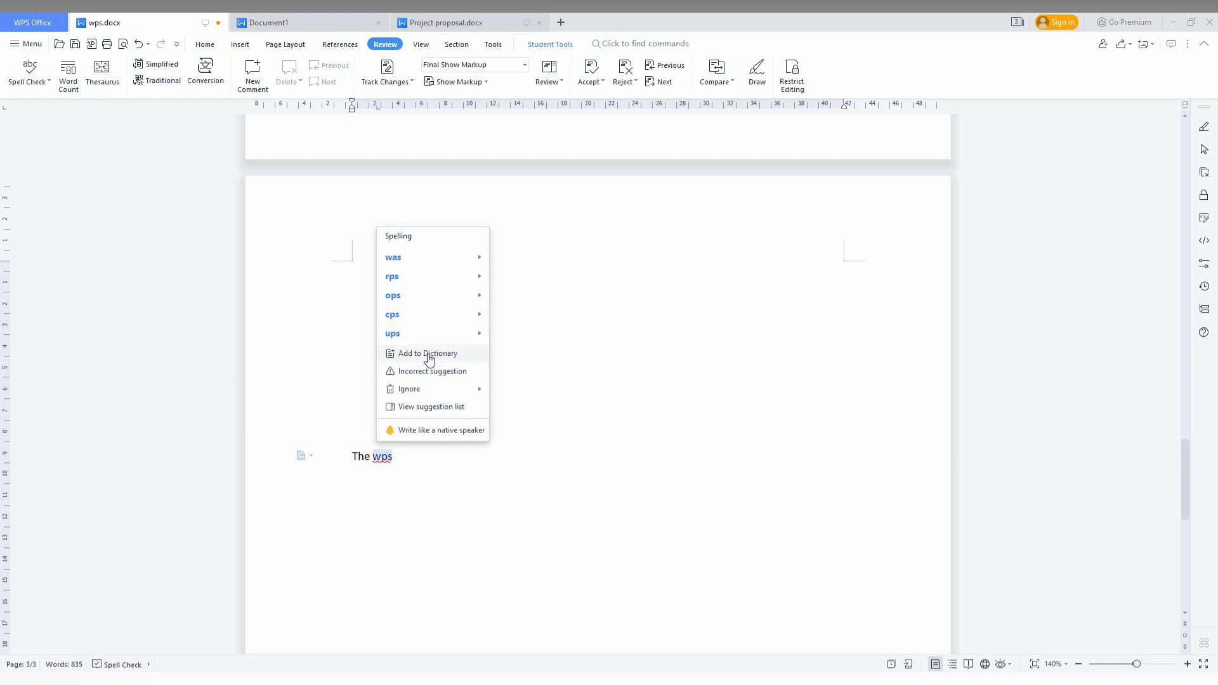
mouse_move(429, 370)
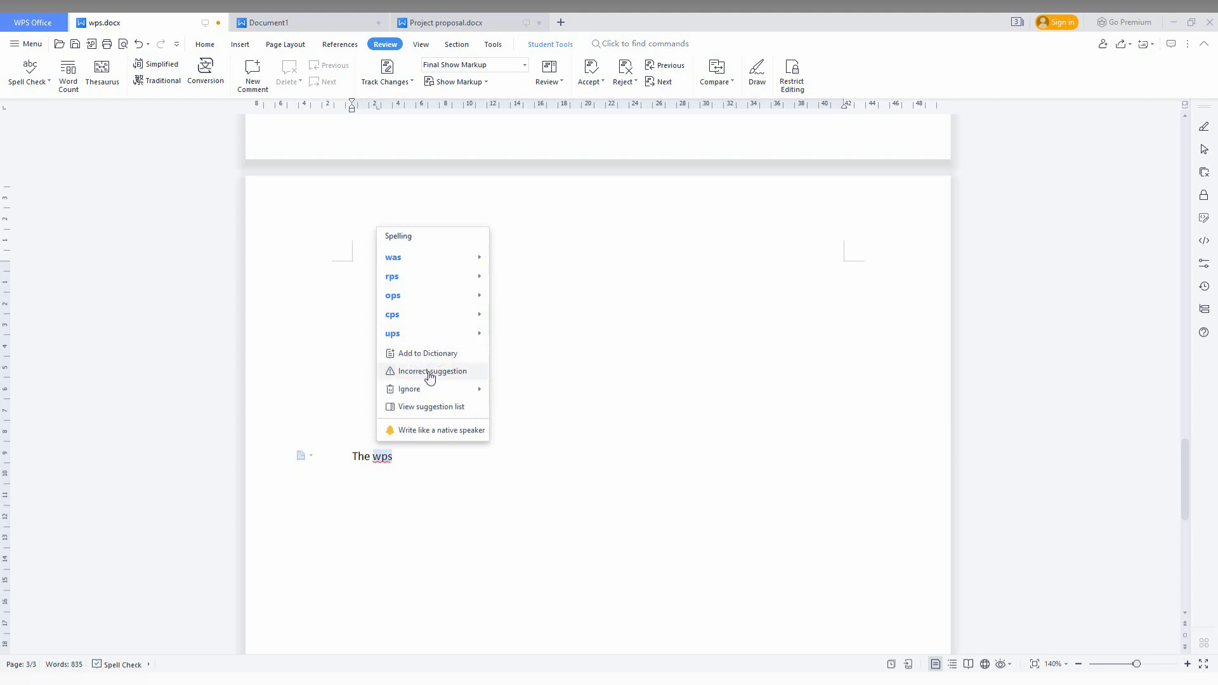
mouse_move(407, 388)
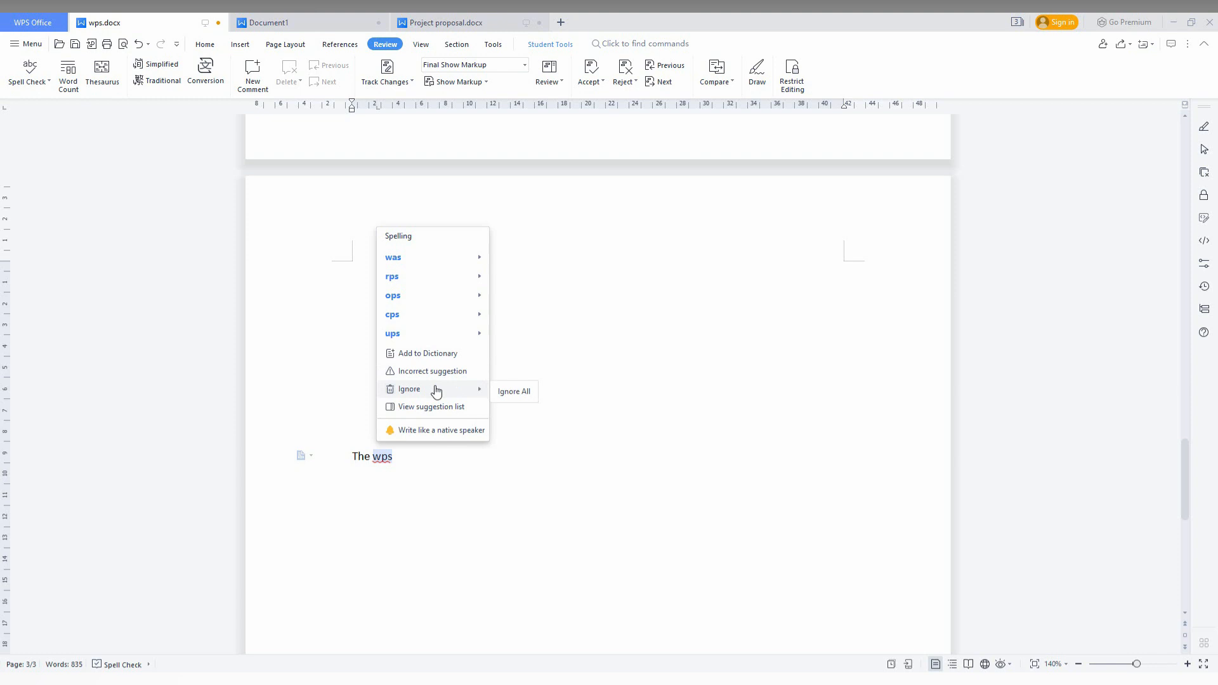
mouse_move(435, 406)
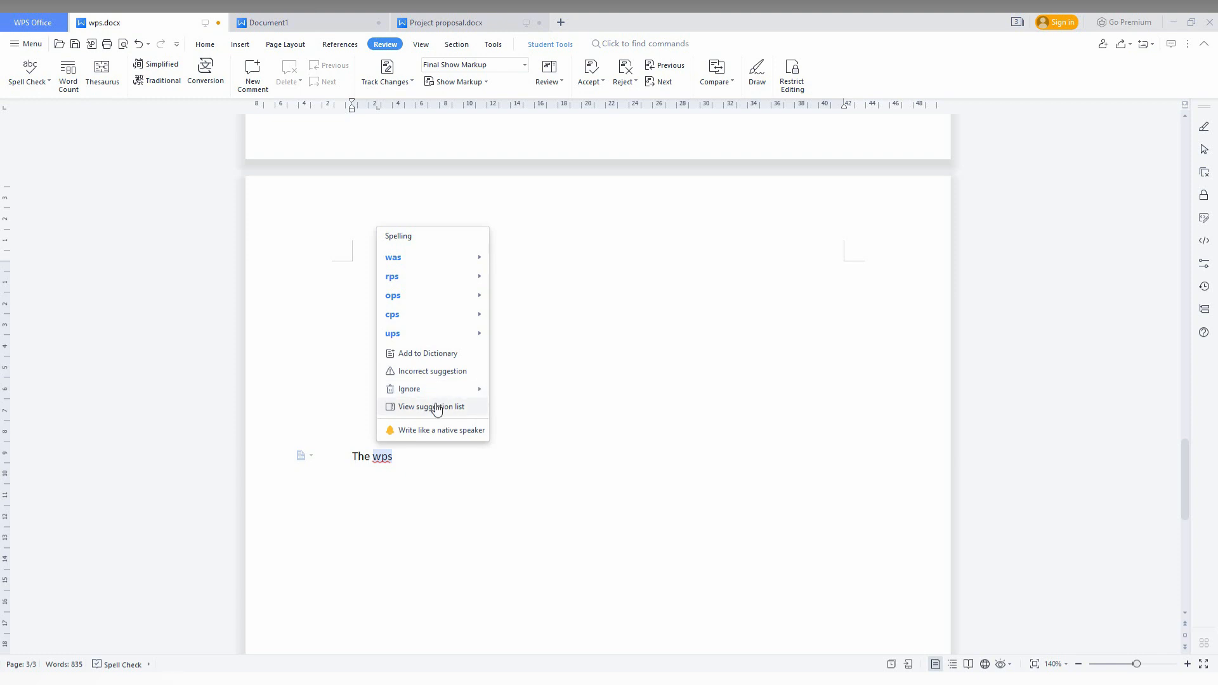
click(430, 406)
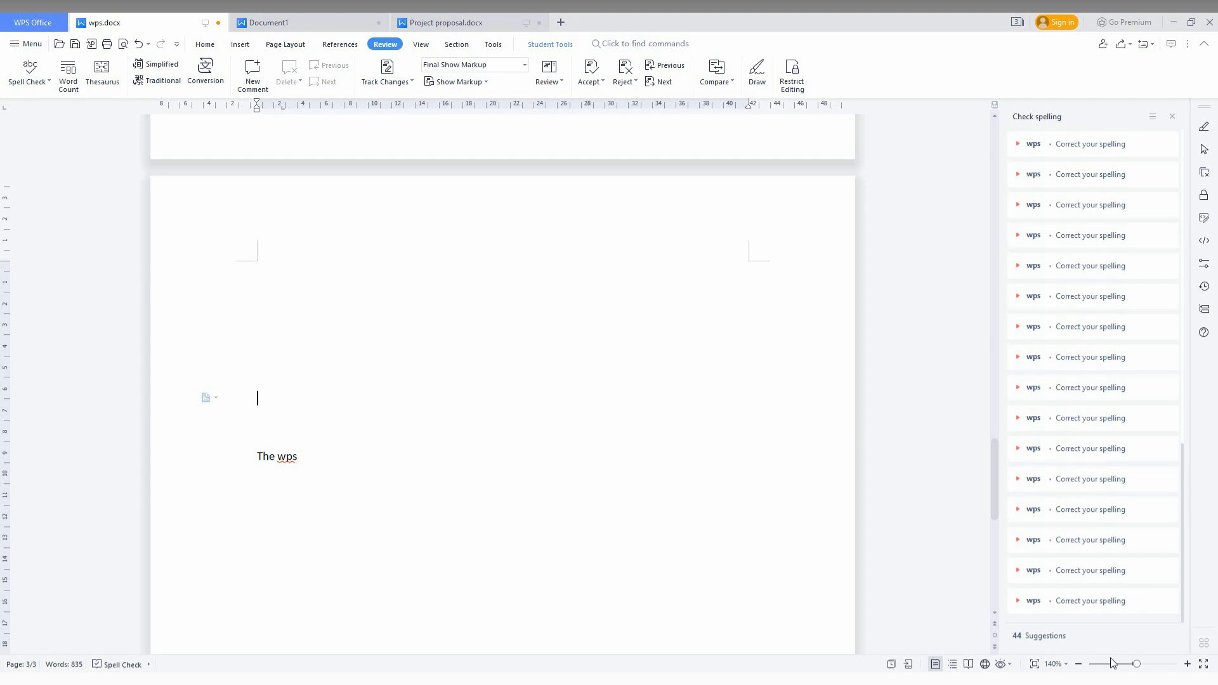
- Ignore All on the flagged 'wps' entries, leaving 0 spelling suggestions
right_click(287, 455)
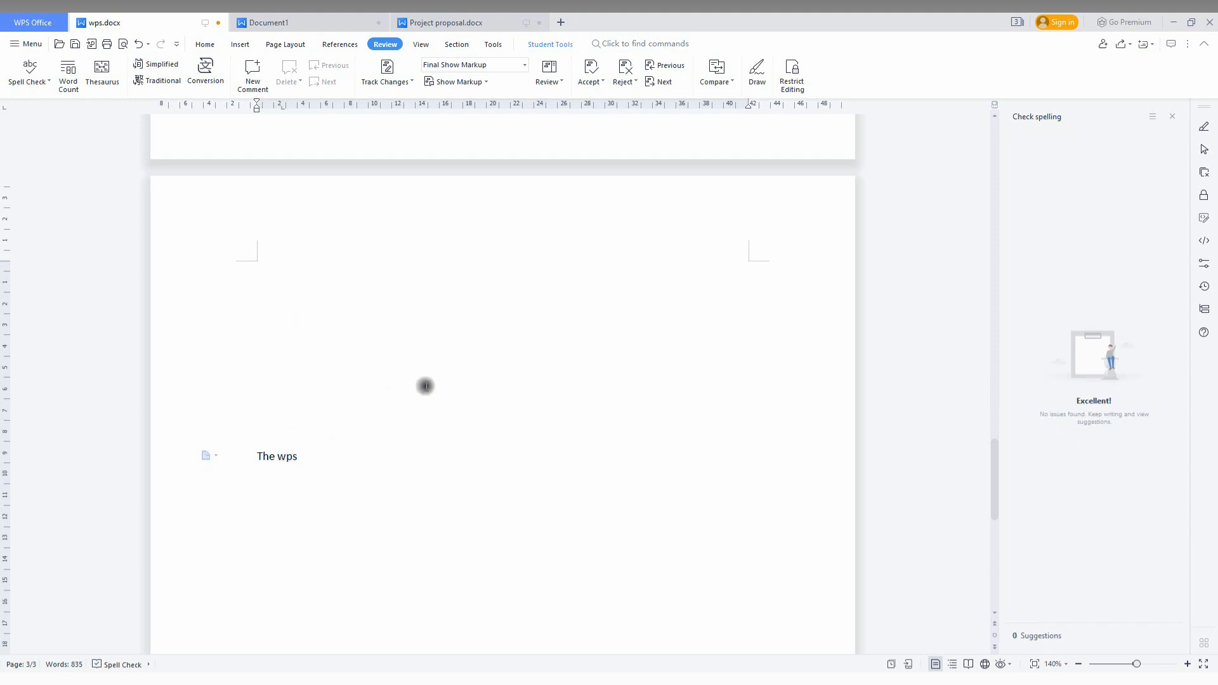
mouse_move(1203, 148)
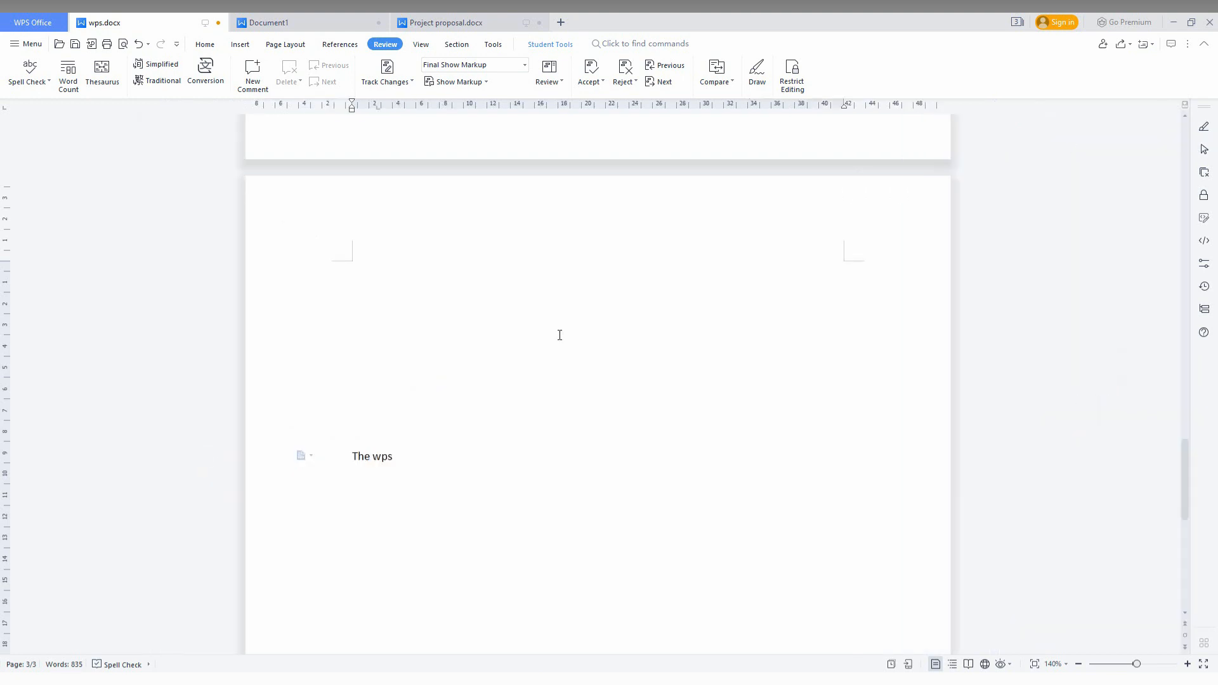
mouse_move(555, 347)
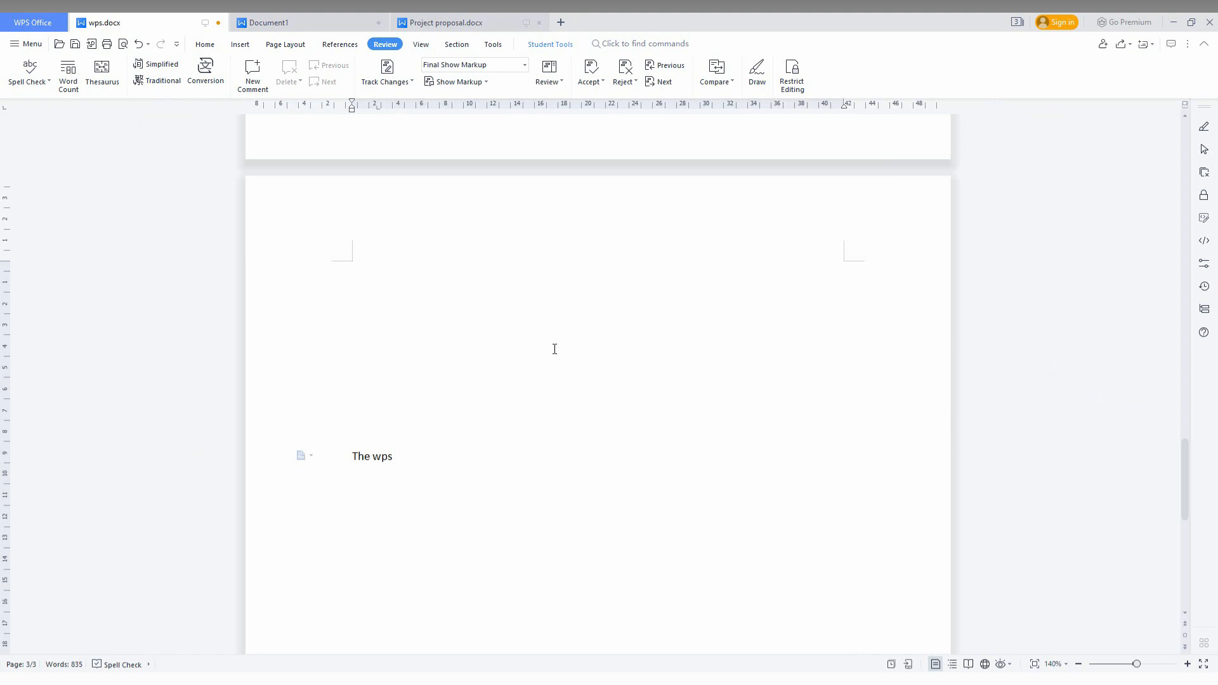